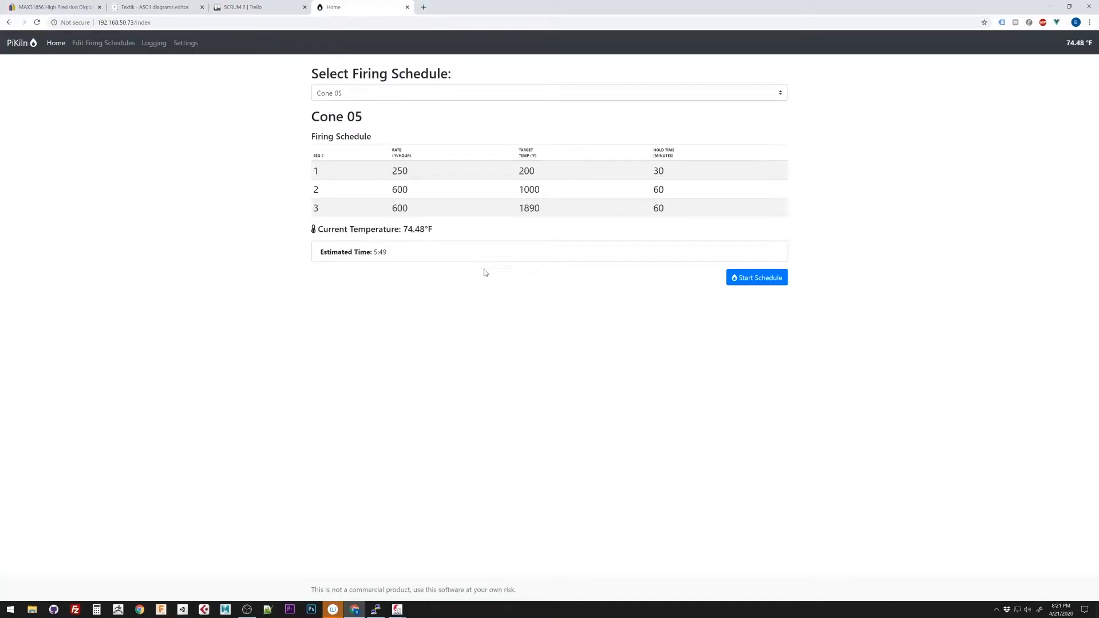
- Start firing the selected Cone 05 schedule from the Home page
click(757, 277)
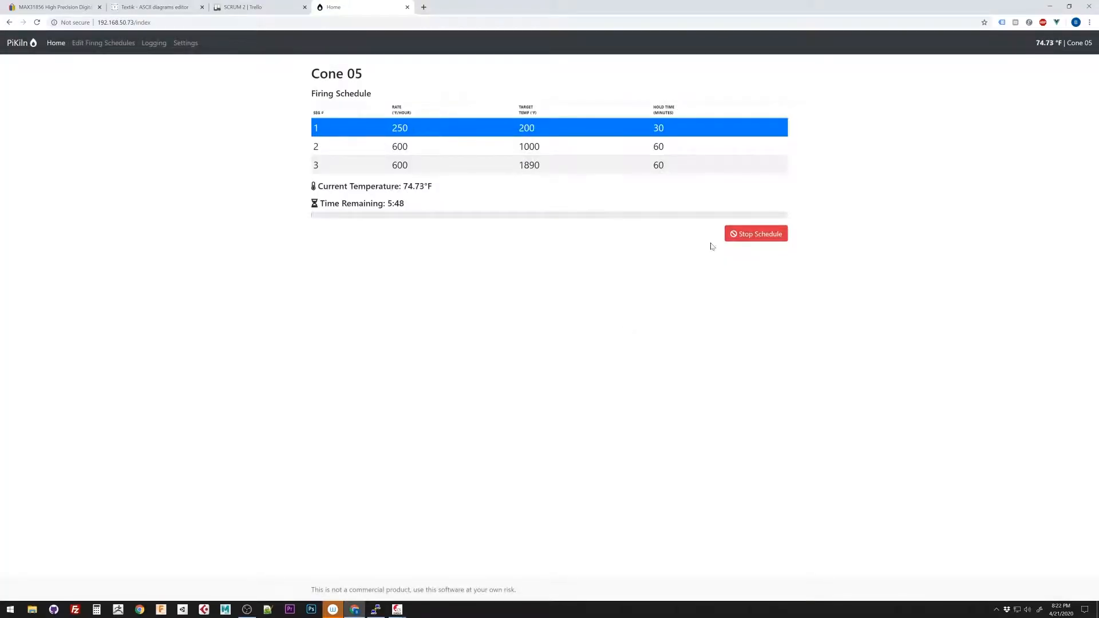
- In Edit Firing Schedules, move the Cone 05 stage with rate 250 and target 200 up to first
click(103, 42)
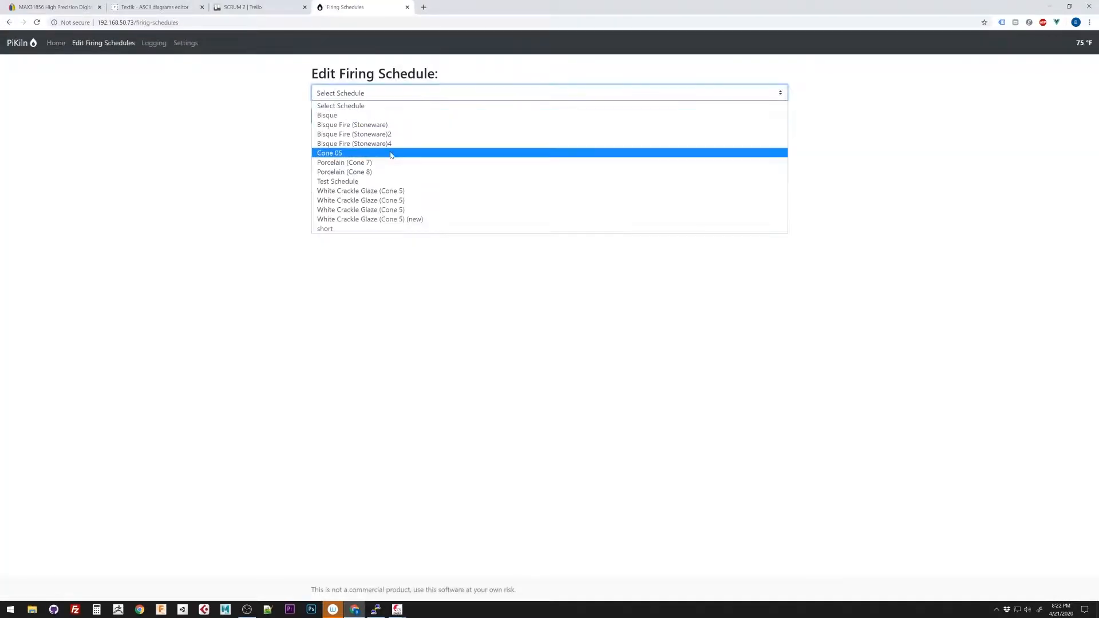
click(330, 152)
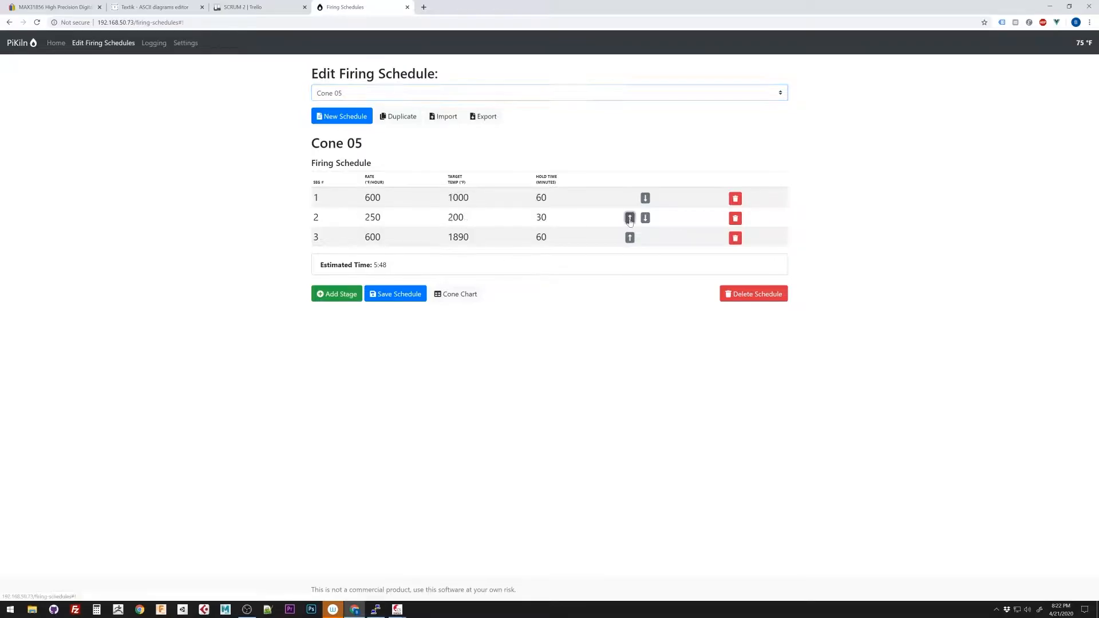
click(628, 218)
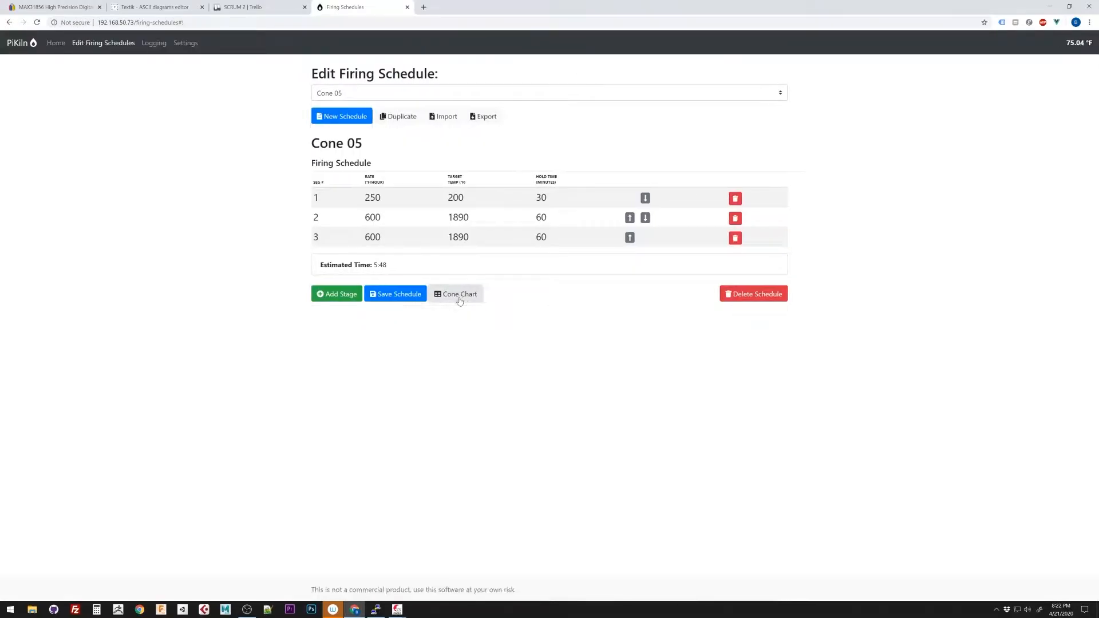
- View the Logging page showing the most recent Cone 05 firing
click(154, 43)
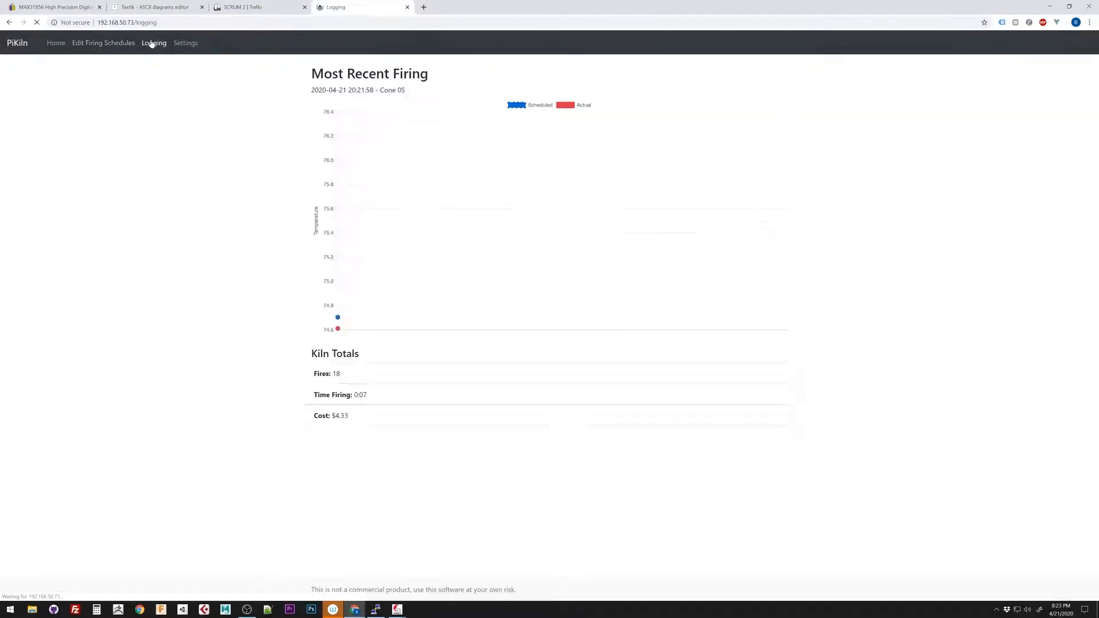